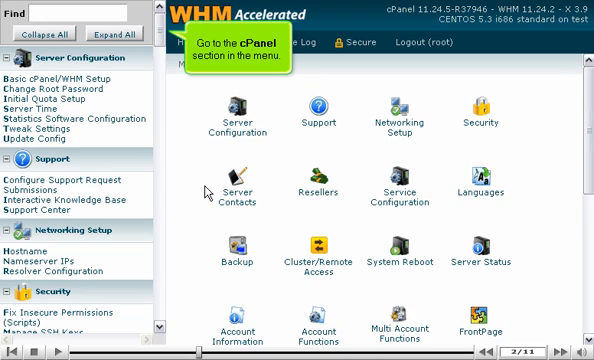
mouse_move(158, 135)
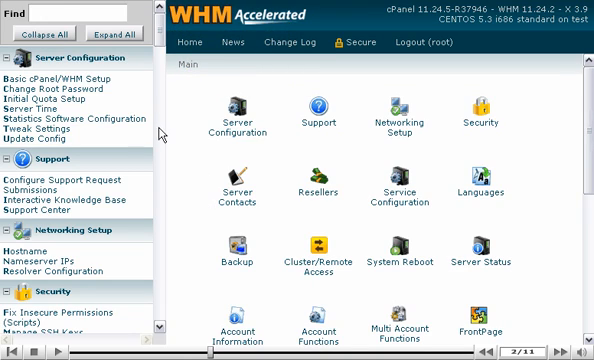
Scroll the WHM sidebar down to the cPanel section showing Manage Plugins.
scroll("down", 3)
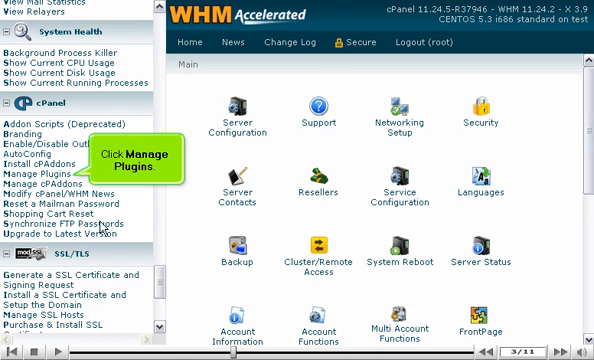
Mark cPGS for 'Install and Keep Updated' in Manage Plugins and save to install it.
left_click(39, 173)
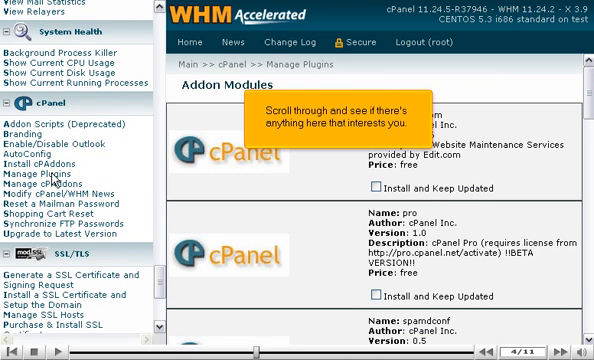
scroll("down", 3)
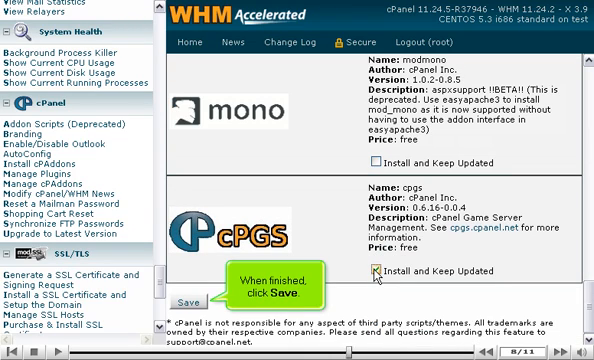
left_click(183, 302)
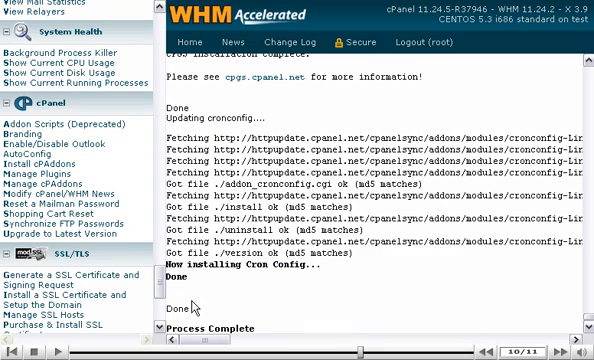